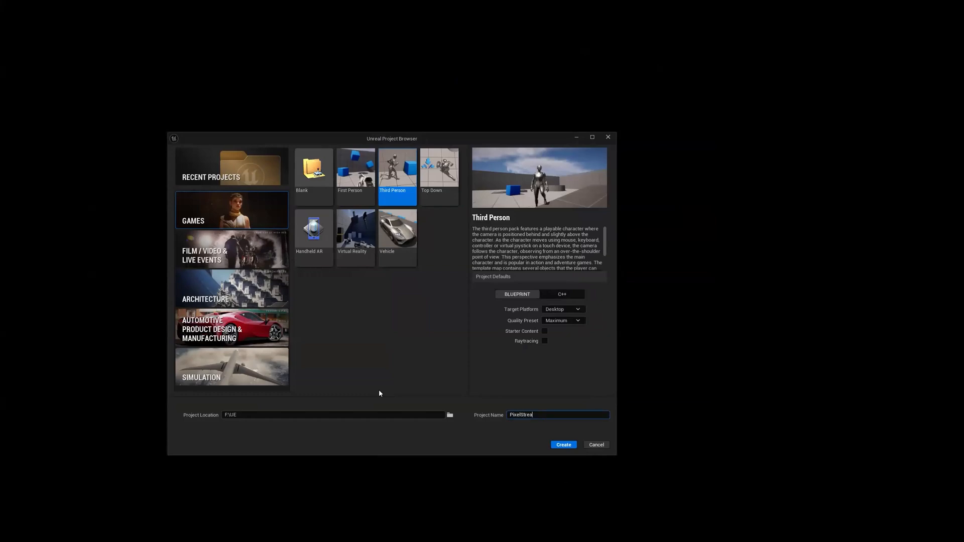
Step: Create the Third Person Blueprint project named PixelStreaming54
type("ming54")
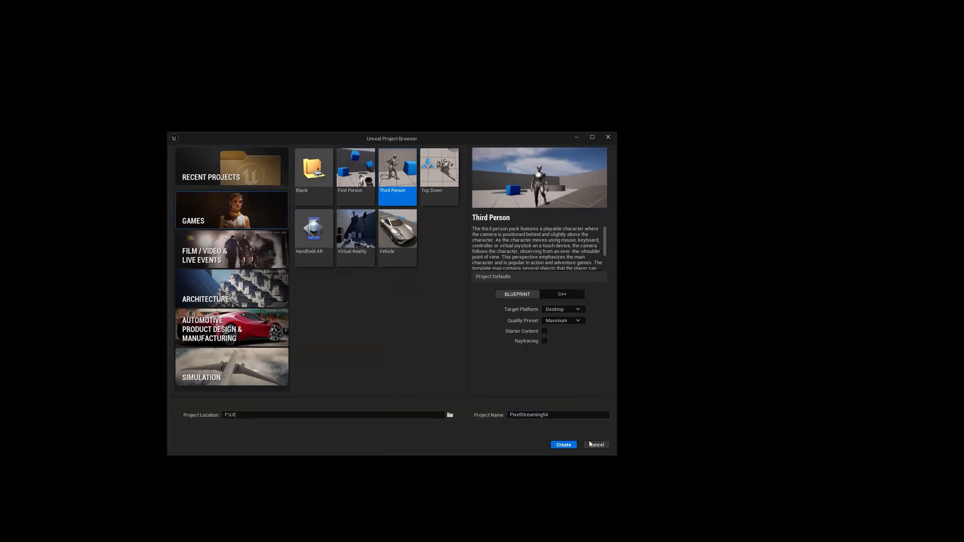
left_click(563, 445)
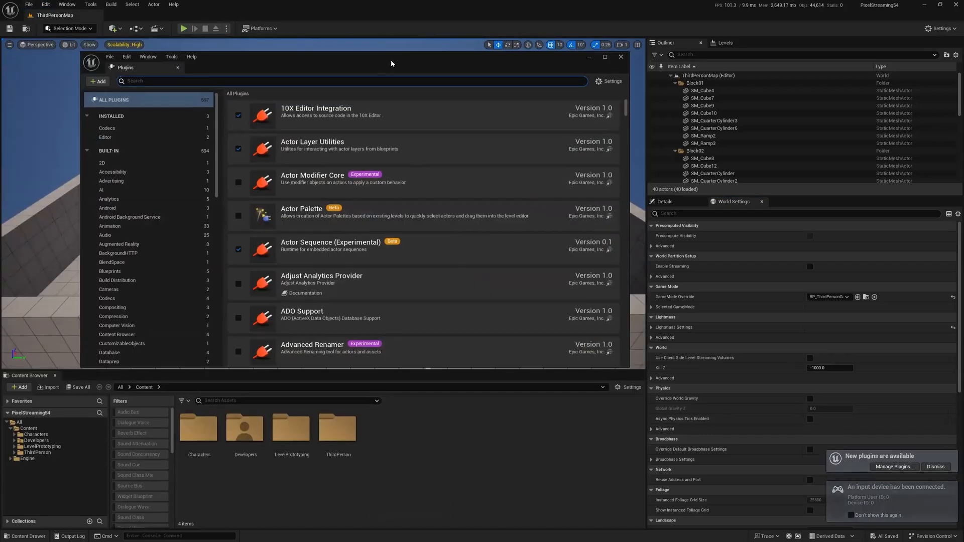
Step: Find and enable the Pixel Streaming plugin, then dismiss the Plugins window
type("pixel stre")
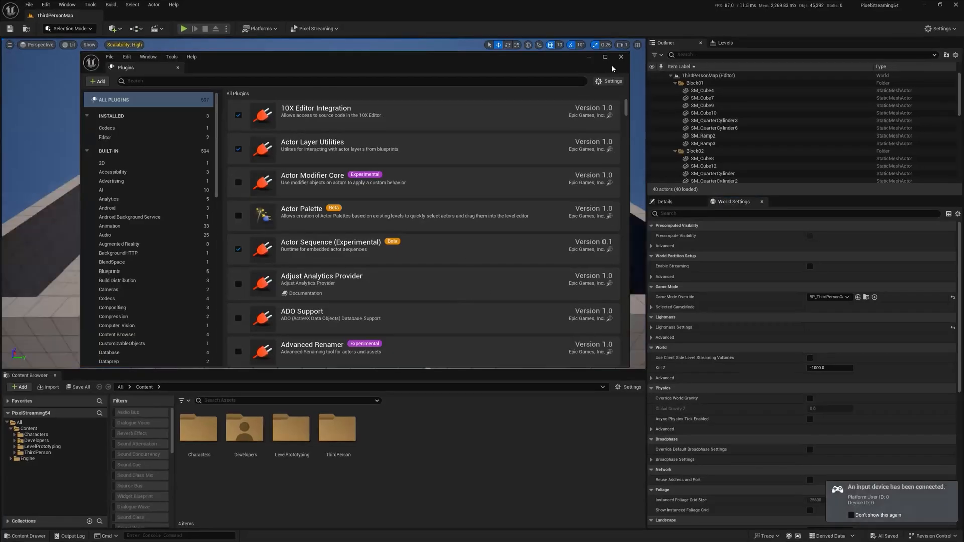
left_click(620, 56)
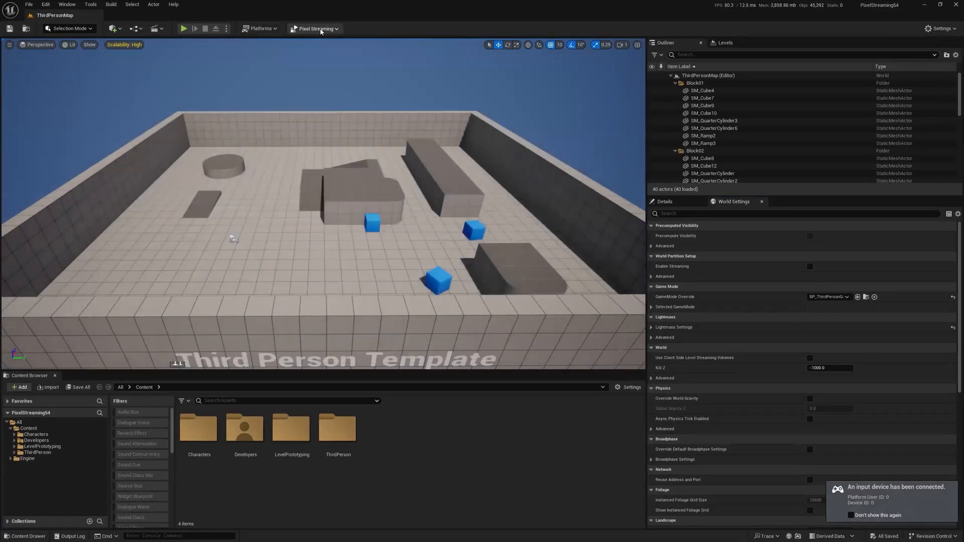
Step: Start streaming the level editor viewport from the Pixel Streaming toolbar menu
left_click(315, 28)
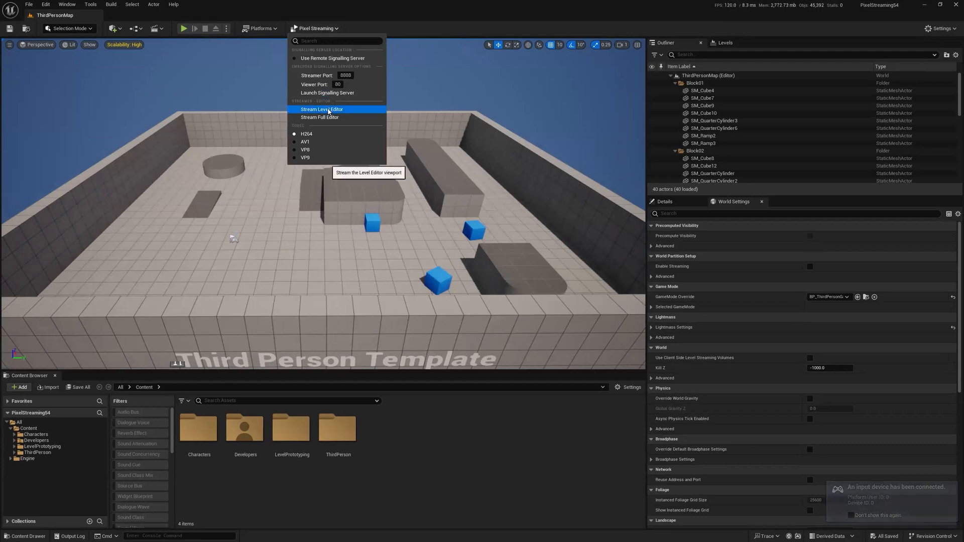
left_click(321, 109)
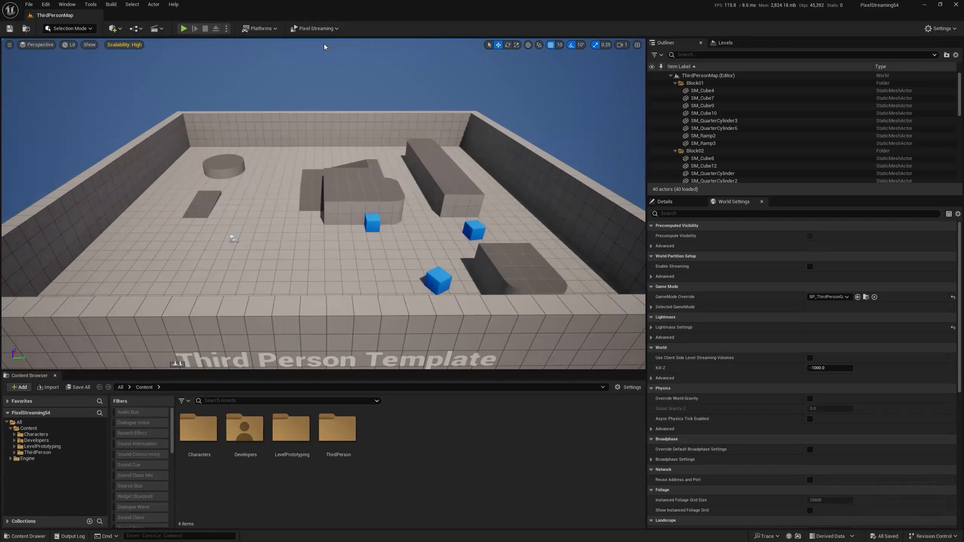
left_click(316, 28)
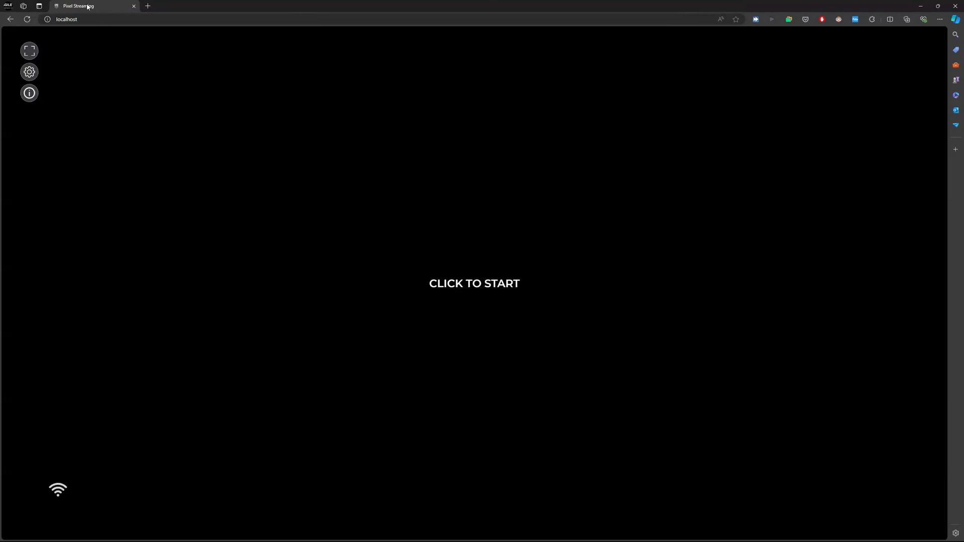
mouse_move(455, 275)
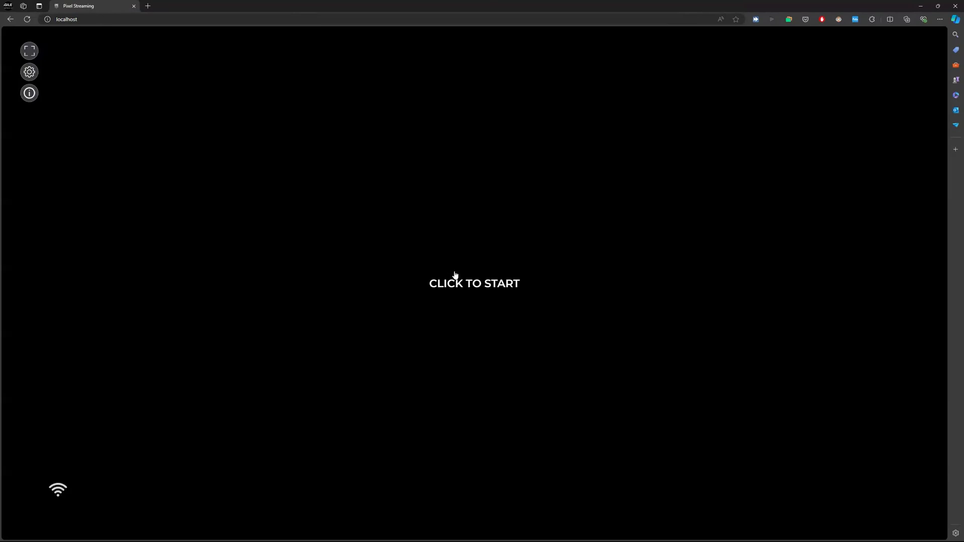
Step: Start the stream on the localhost Pixel Streaming player page in Edge
left_click(474, 284)
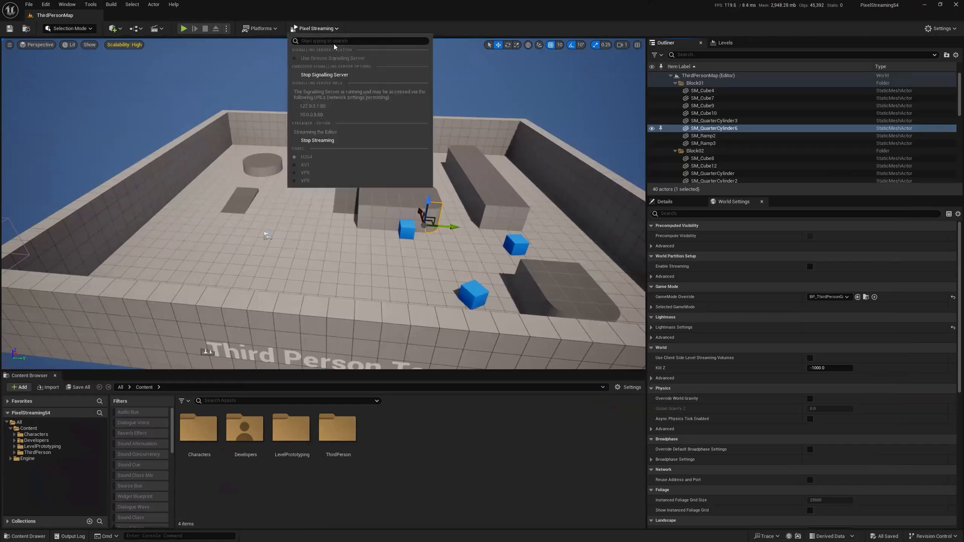
Step: Switch from Unreal to the ApowerMirror phone mirror window via Alt+Tab
key("alt+tab")
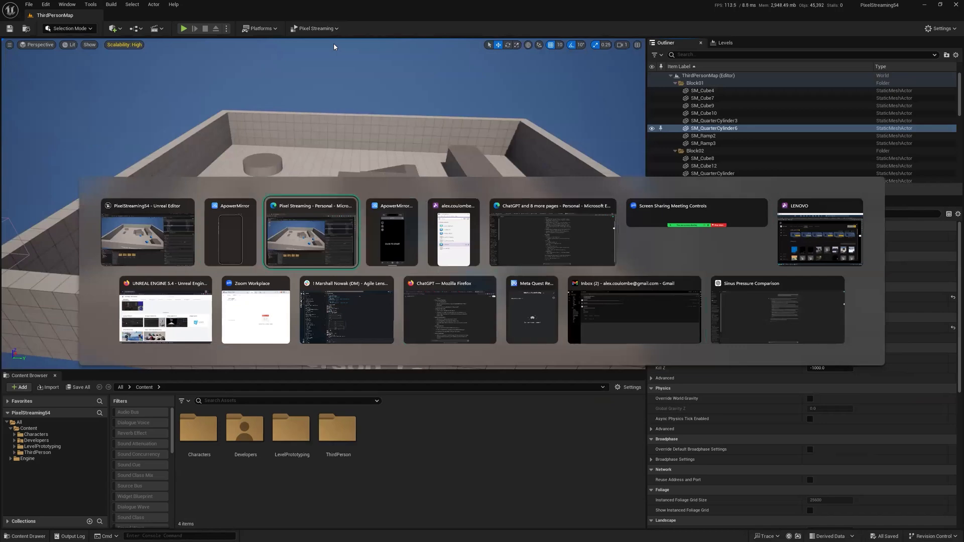
left_click(312, 232)
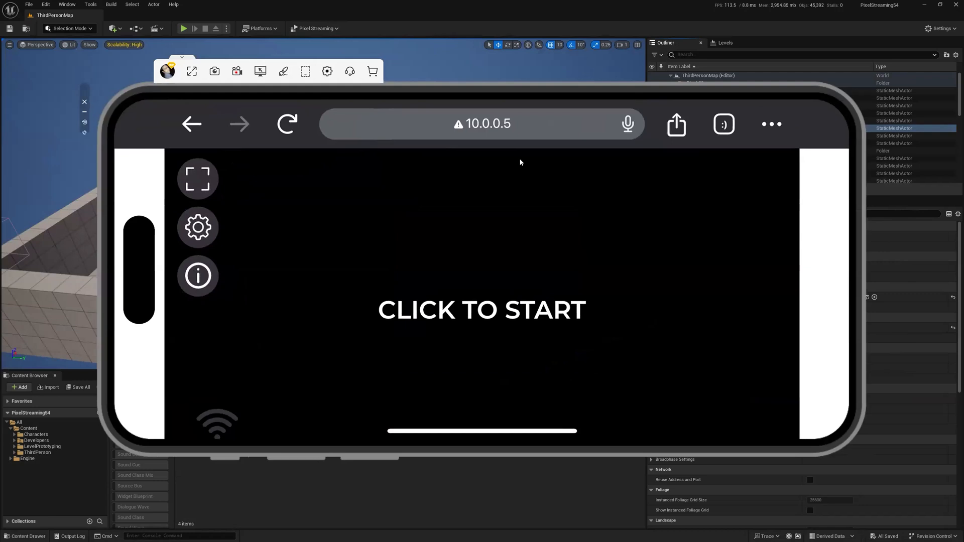
Step: Start the stream on the phone browser at 10.0.0.5 to show the editor viewport
left_click(481, 310)
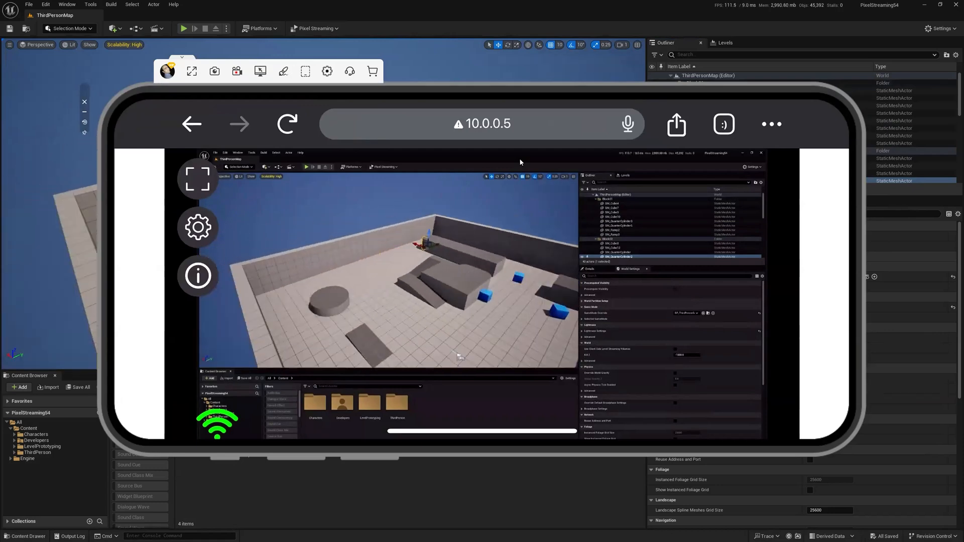
mouse_move(521, 217)
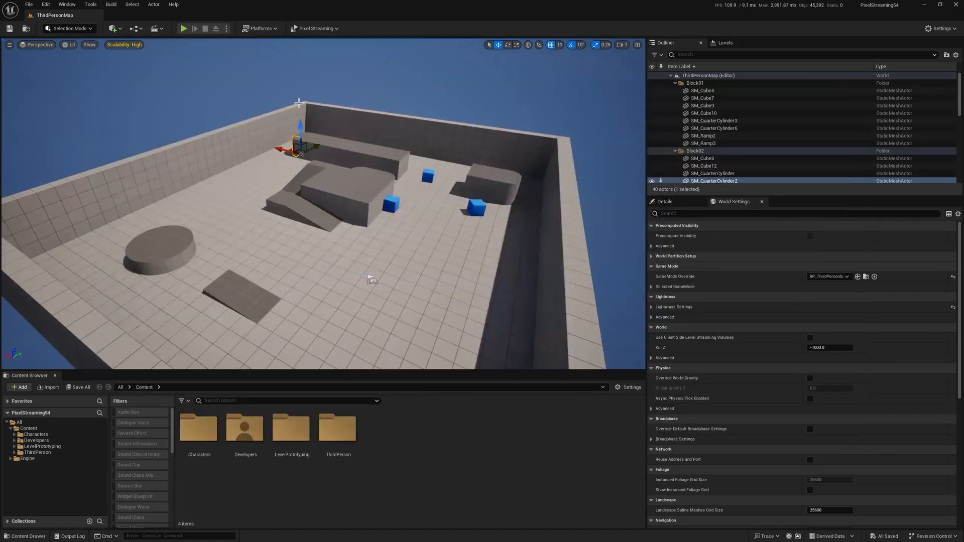
mouse_move(286, 191)
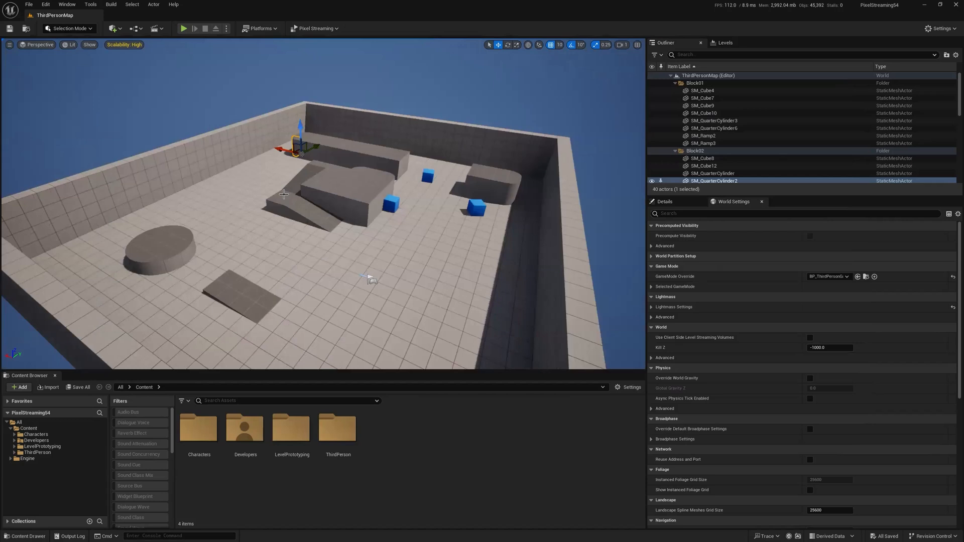
mouse_move(280, 161)
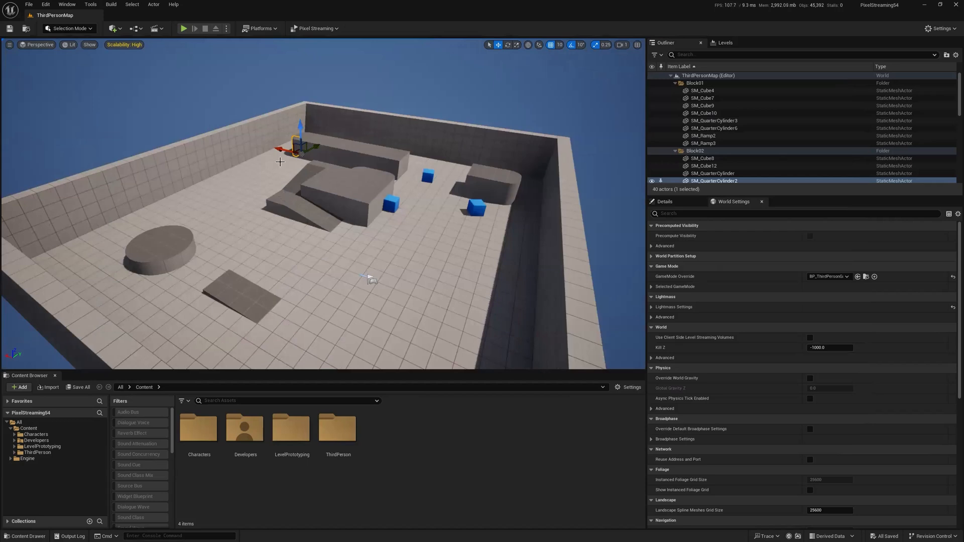
mouse_move(272, 173)
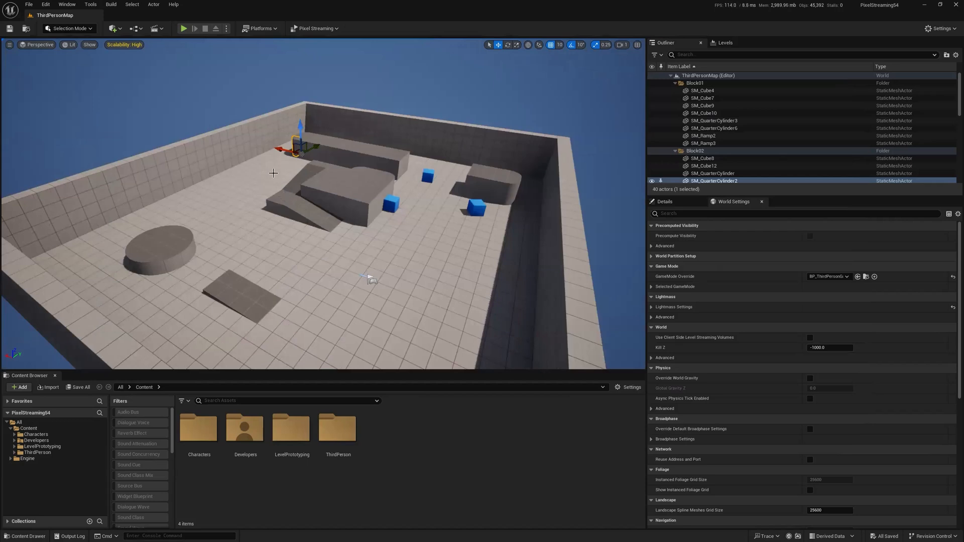
mouse_move(368, 240)
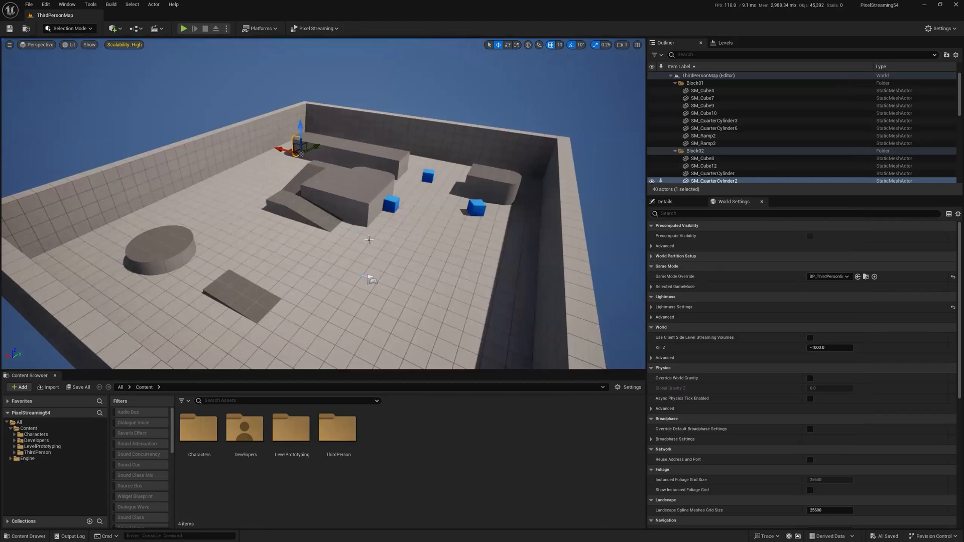
mouse_move(333, 134)
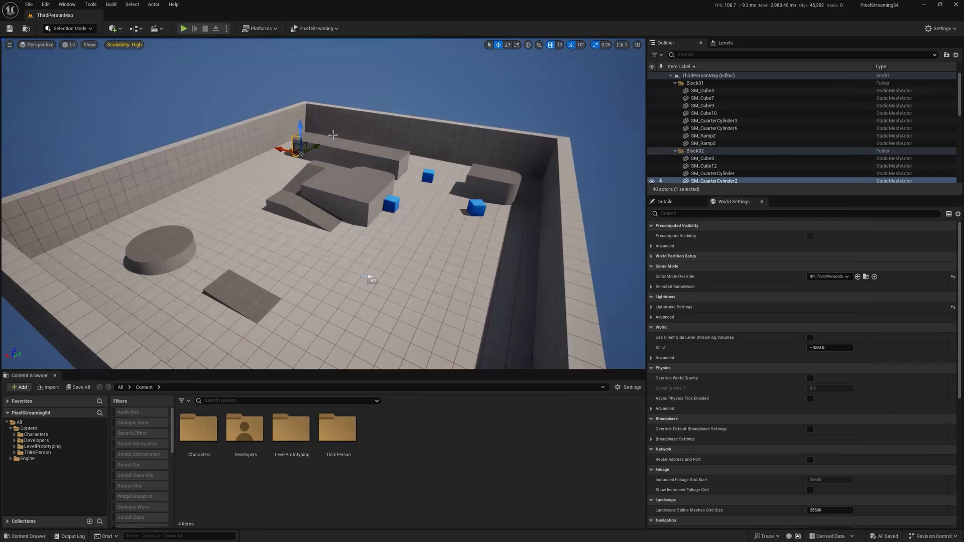
mouse_move(354, 142)
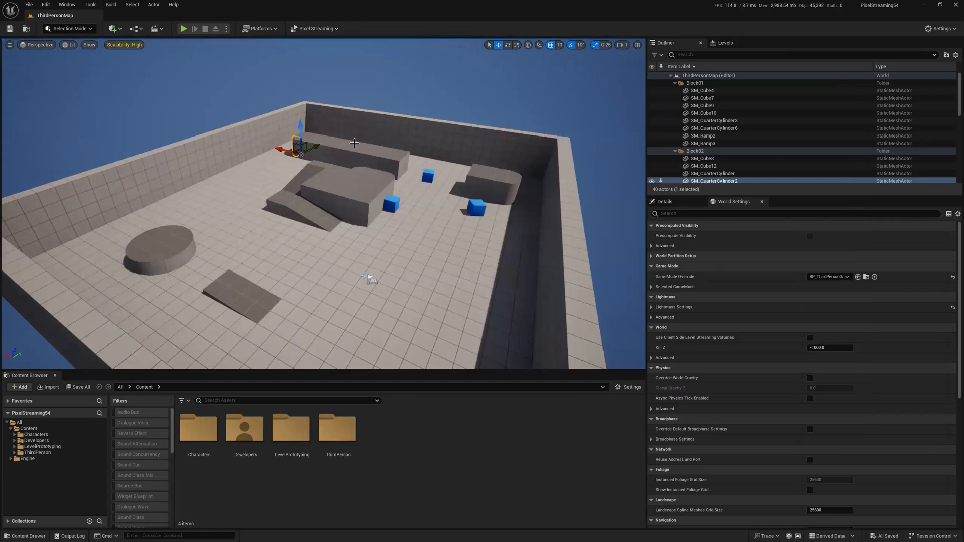
mouse_move(310, 55)
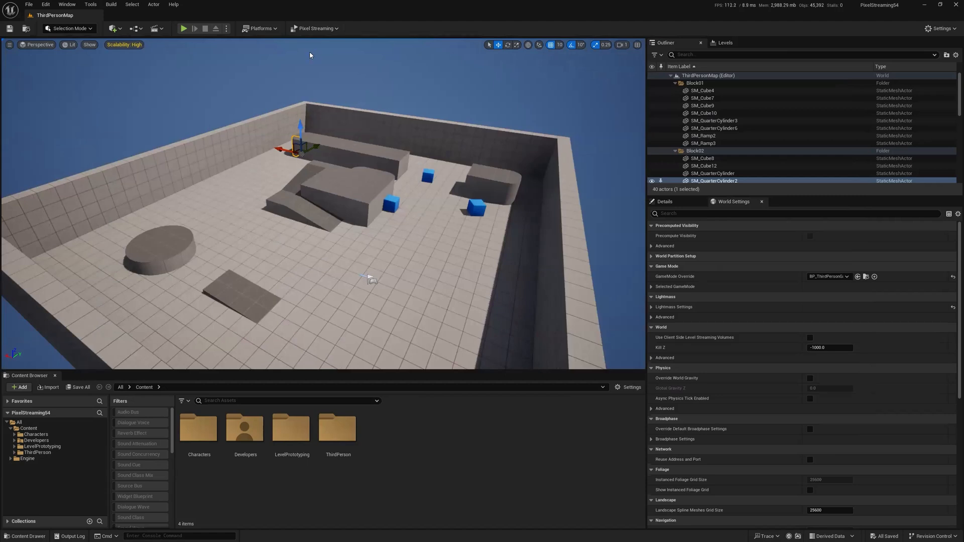
left_click(316, 28)
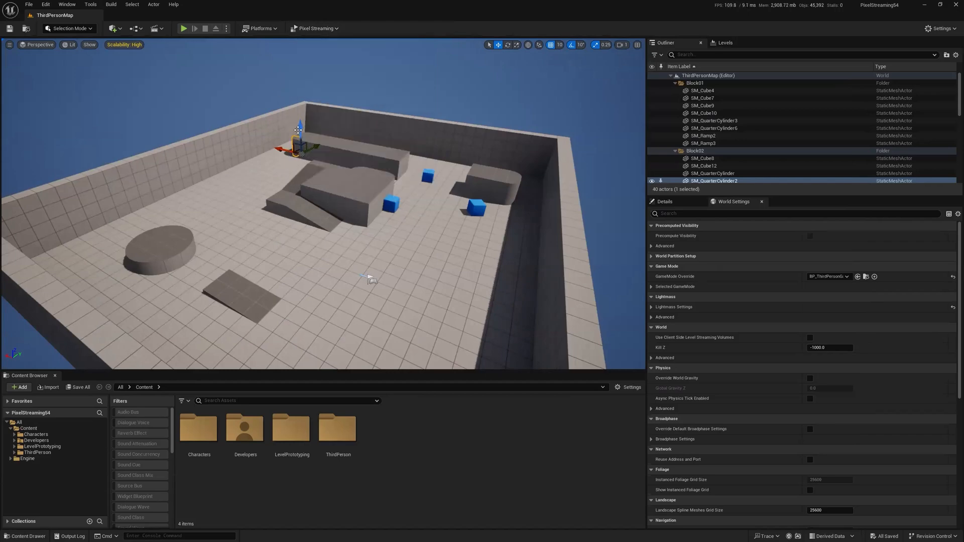
key("alt+tab")
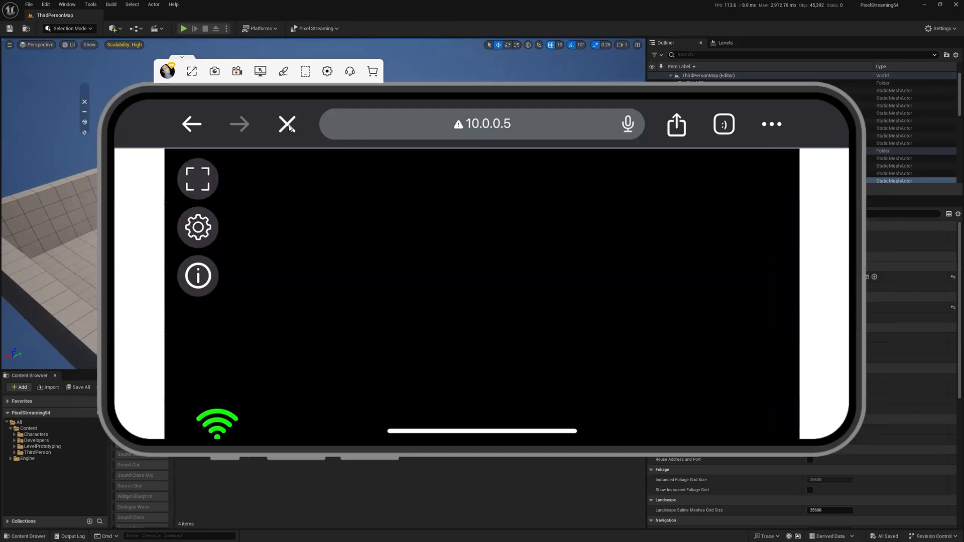
Step: Start the Third Person level stream playing in the mirrored phone browser
left_click(286, 124)
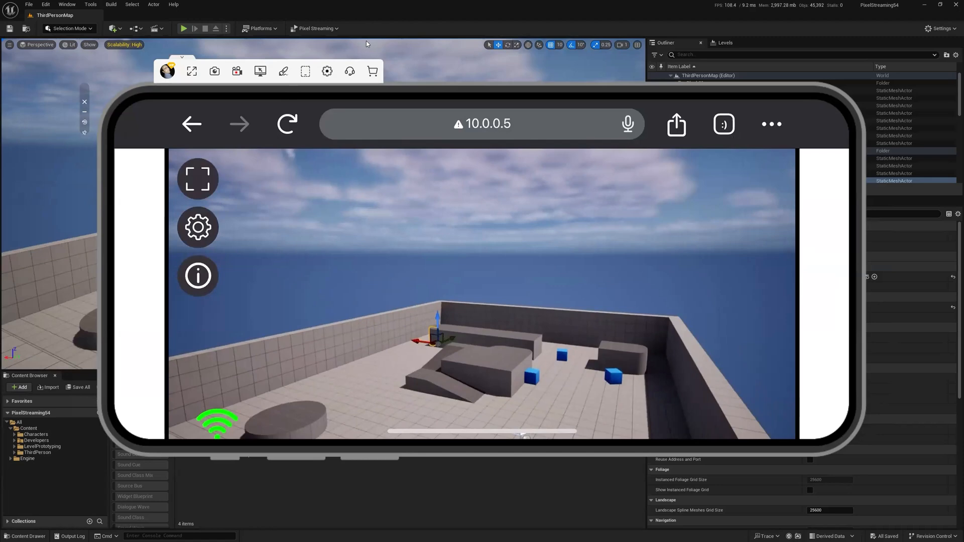
mouse_move(404, 93)
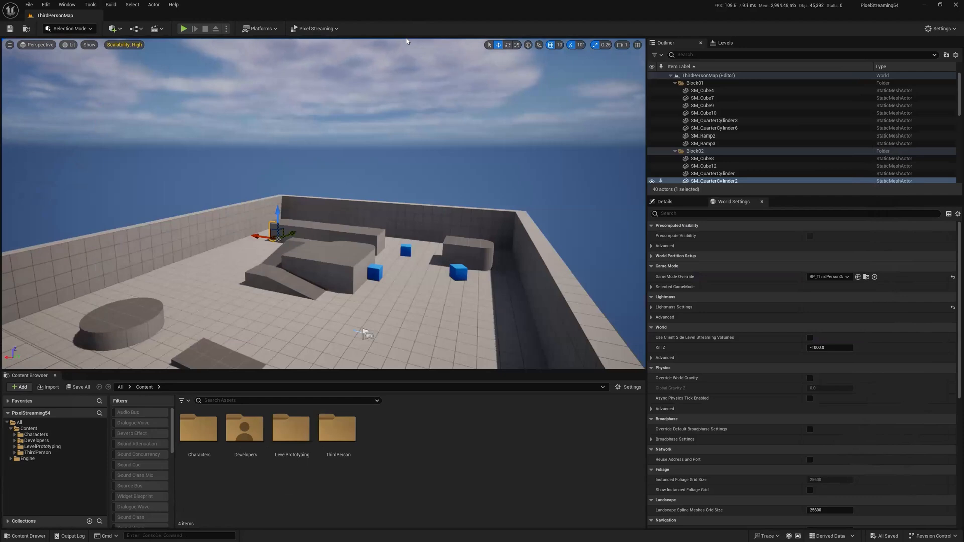
Step: Browse the project content from LevelPrototyping to the Characters folder
left_click(10, 534)
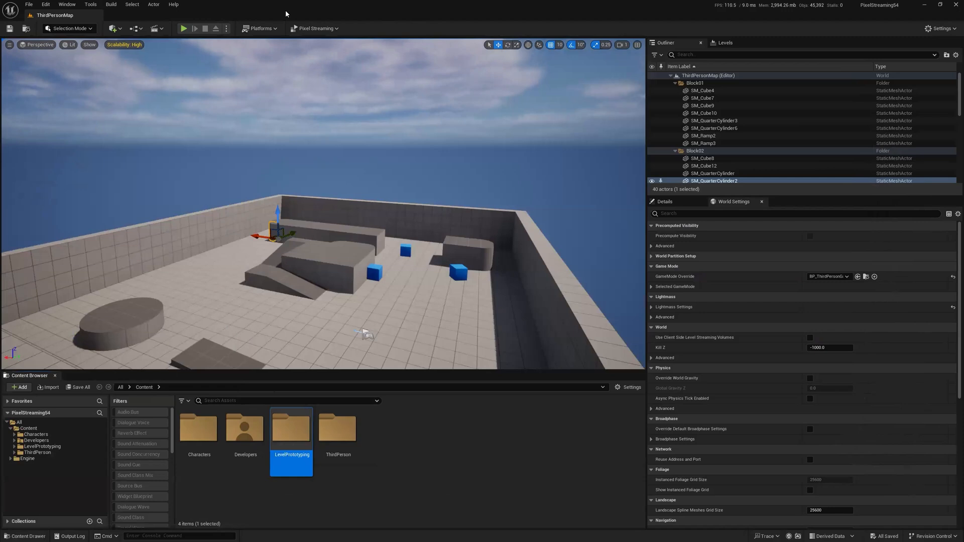
mouse_move(67, 460)
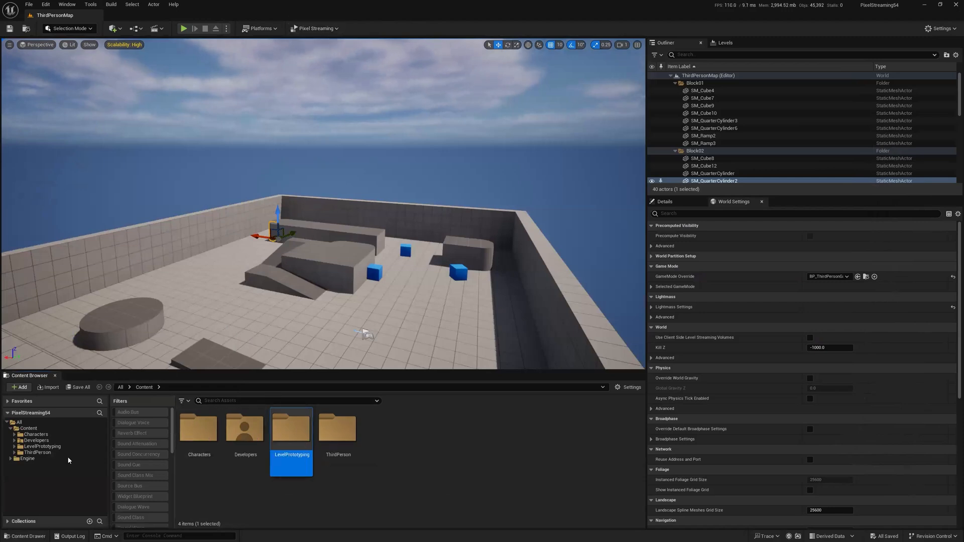
left_click(36, 435)
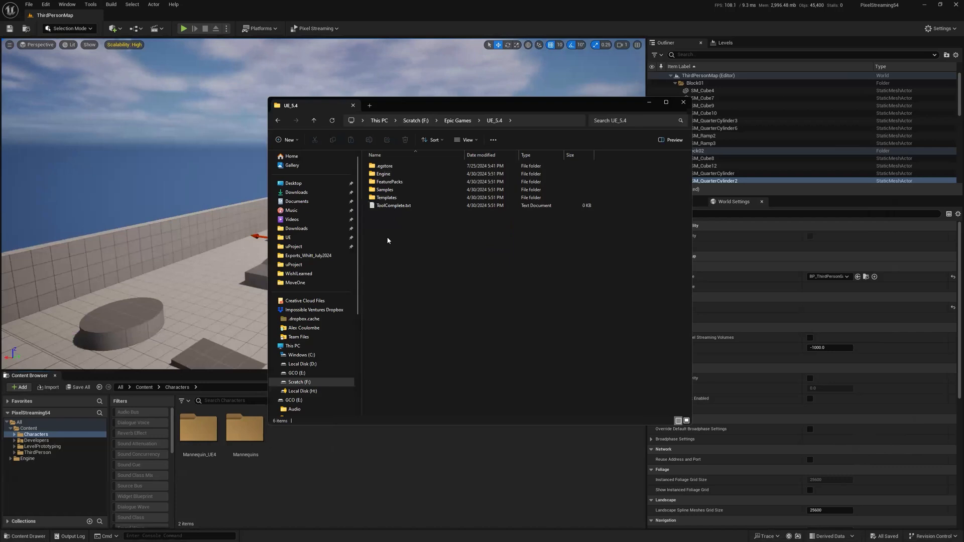
Step: Navigate Engine > Plugins > Media > PixelStreaming > WebServers > SignallingWebServer toward the cmd scripts folder
double_click(383, 174)
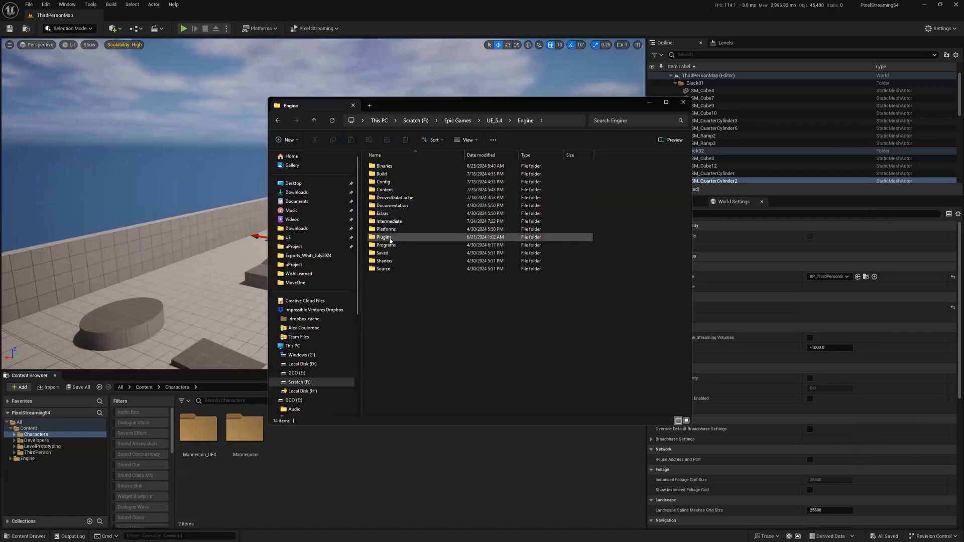
double_click(385, 237)
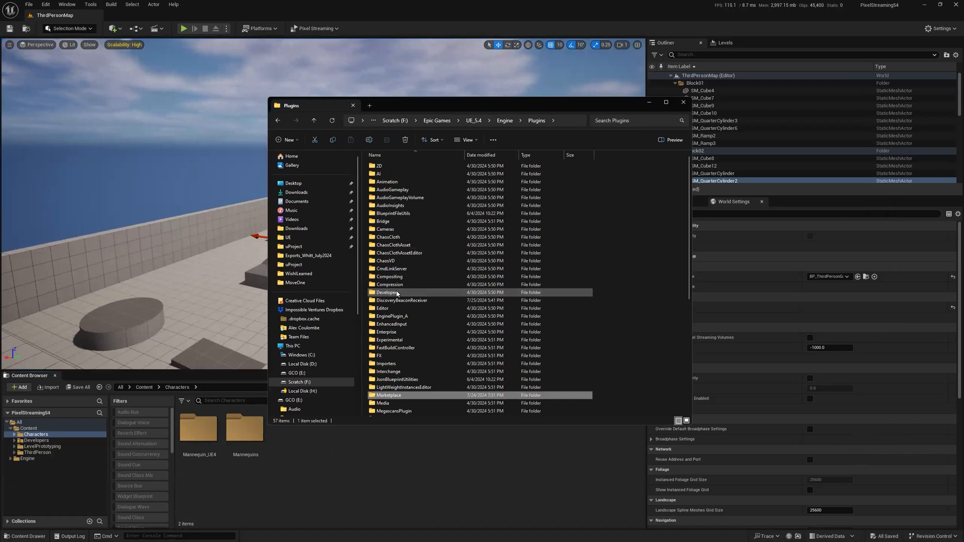
double_click(383, 403)
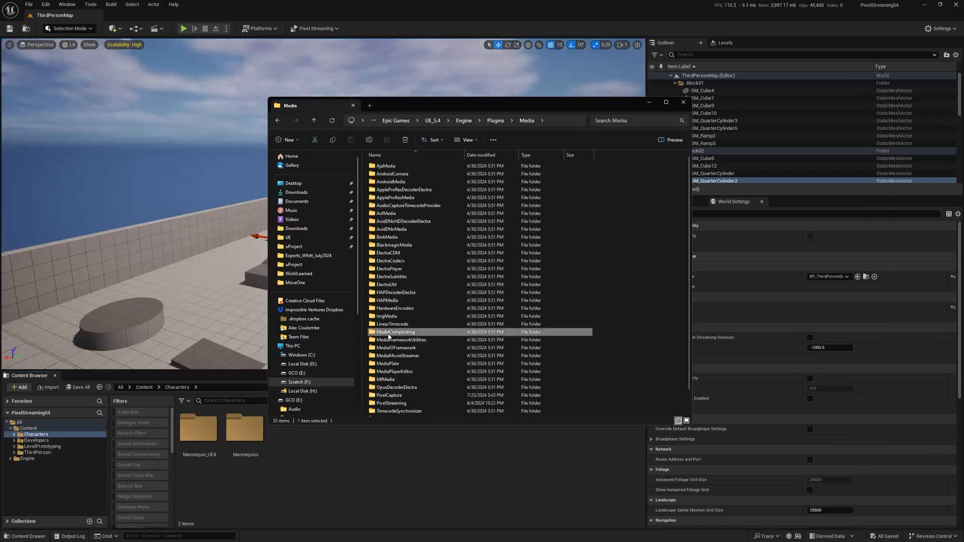
scroll("down", 3)
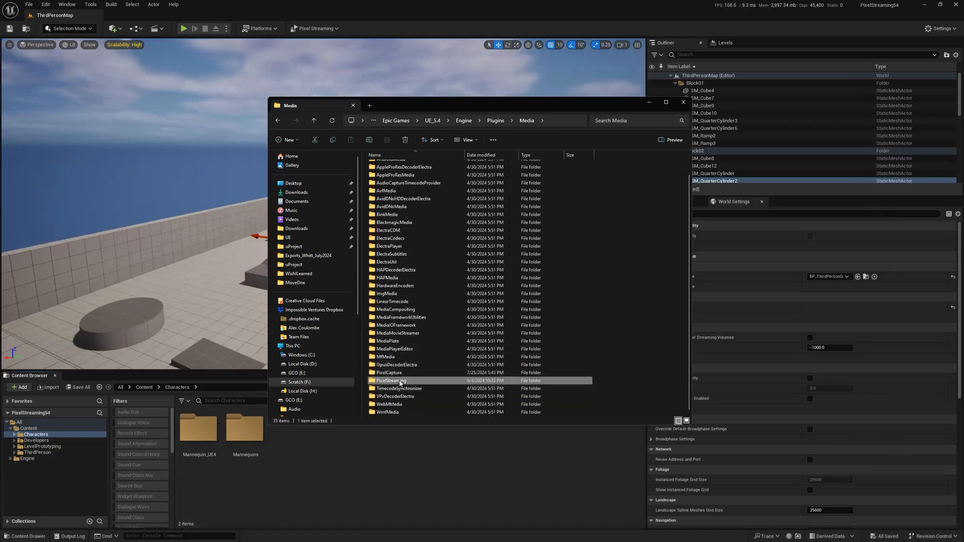
double_click(387, 380)
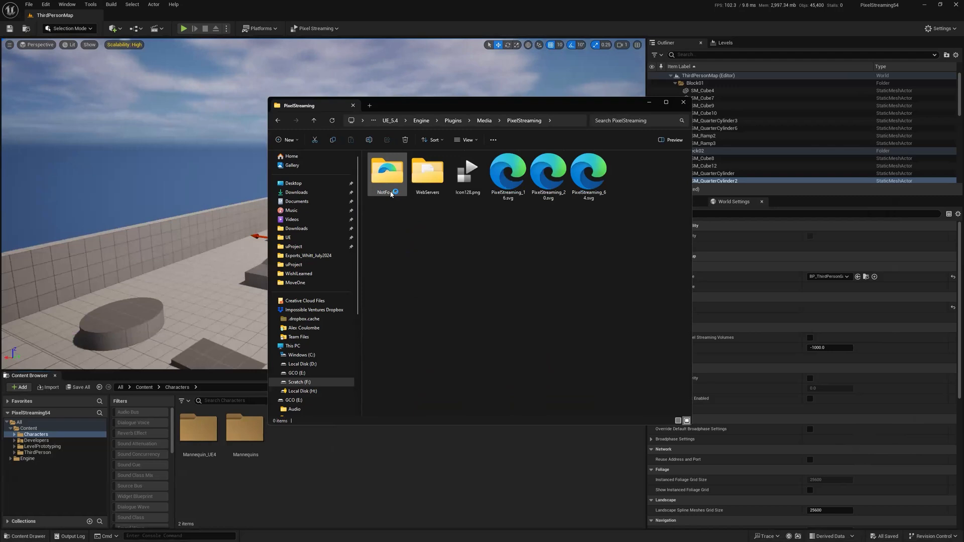
double_click(387, 172)
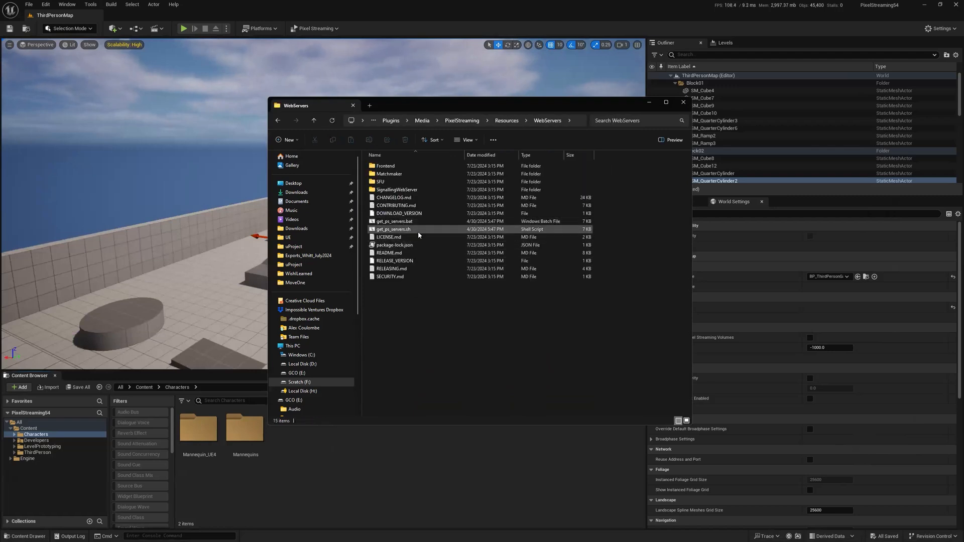
mouse_move(394, 221)
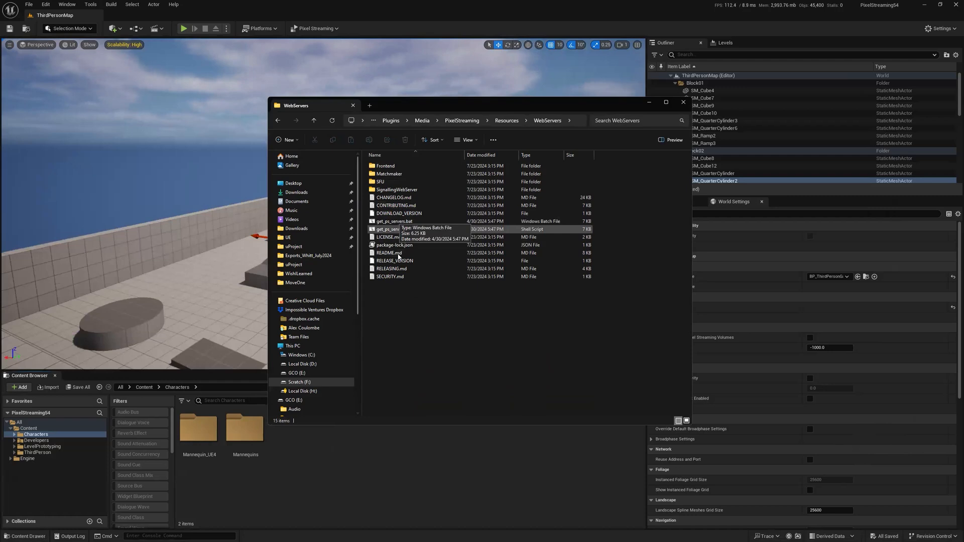
double_click(396, 189)
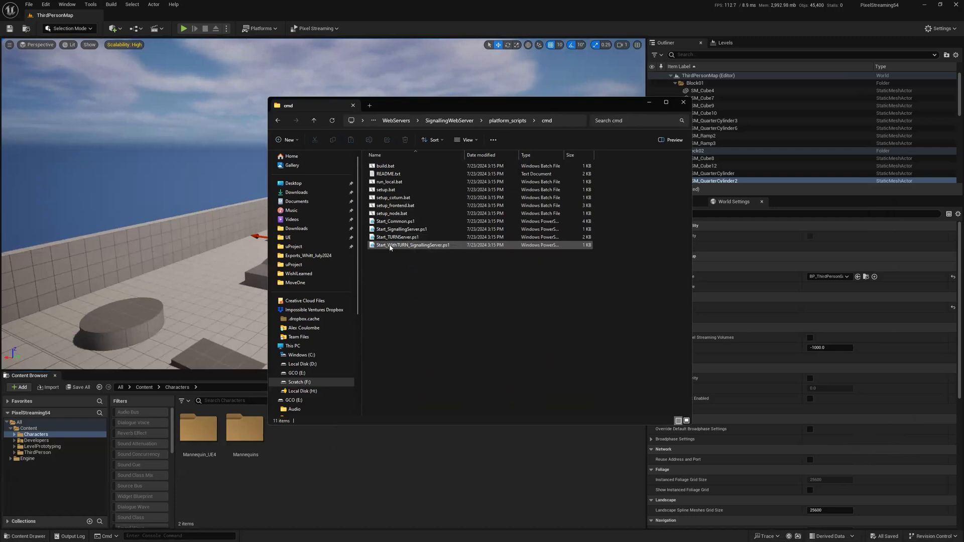
Step: Bring up the actions menu for Start_WithTURN_SignallingServer.ps1 to run it with PowerShell
right_click(412, 245)
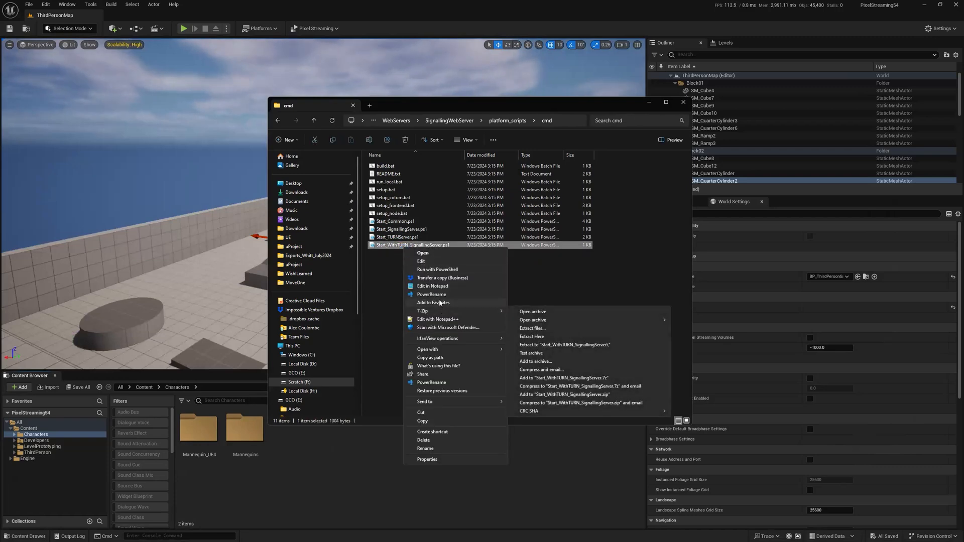
mouse_move(433, 319)
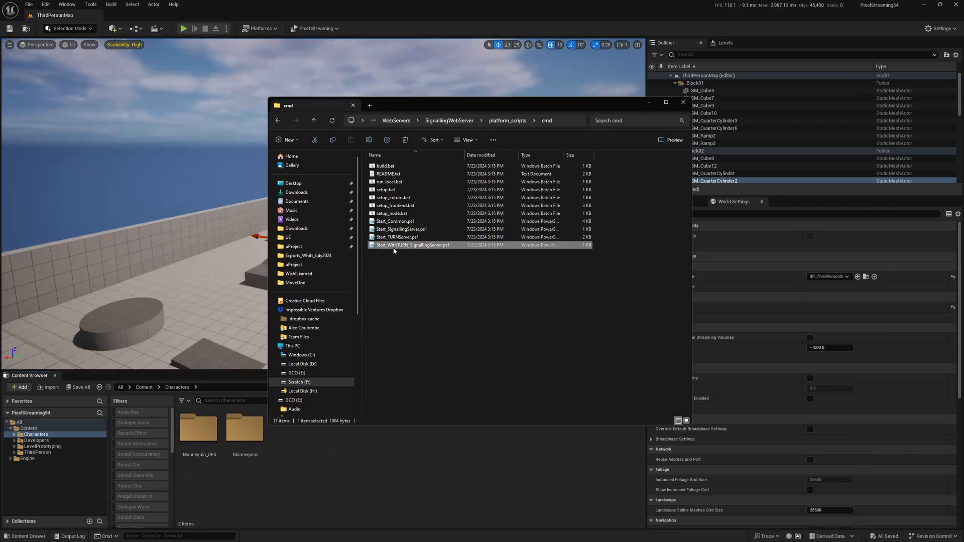
mouse_move(430, 267)
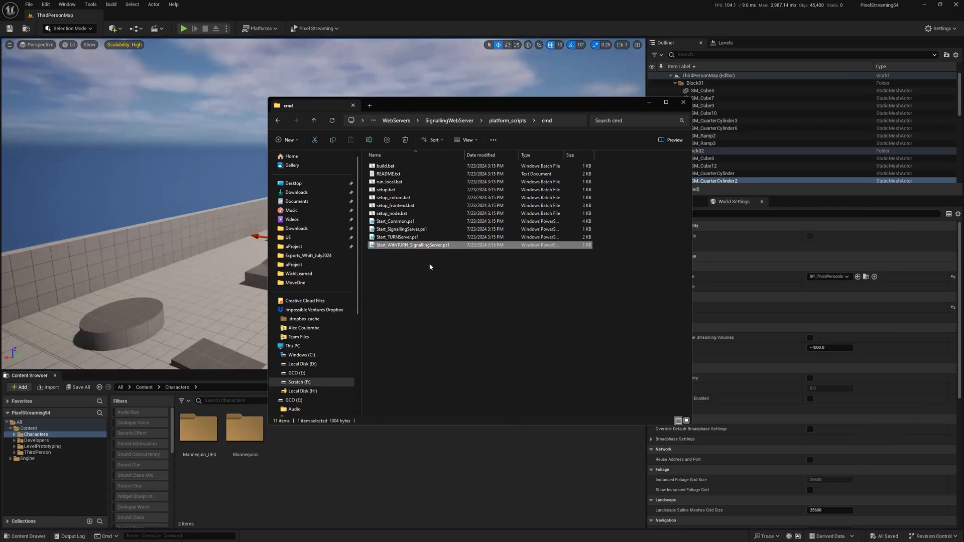